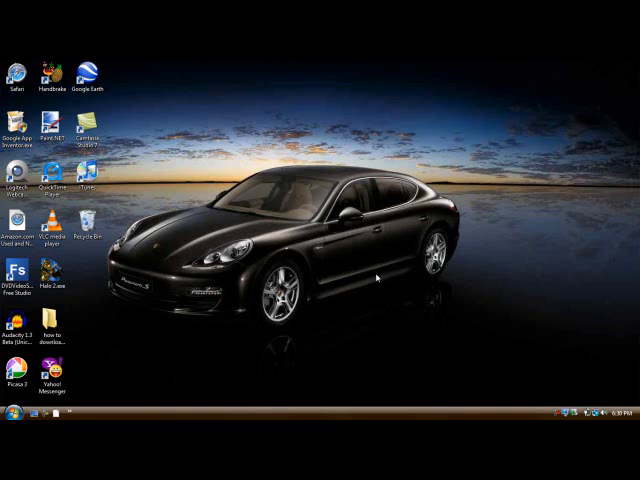
mouse_move(372, 278)
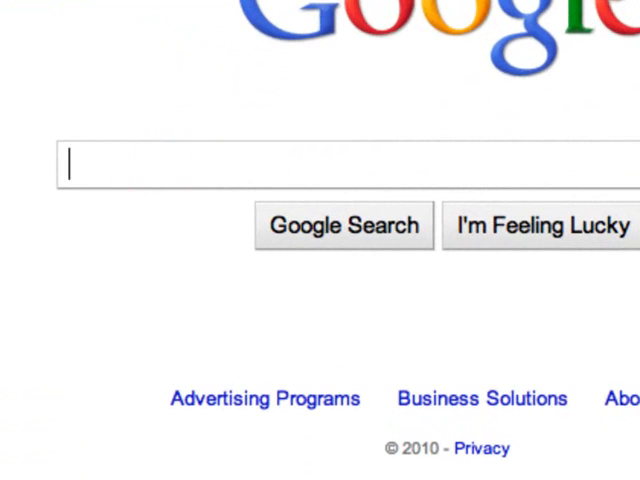
- Search Google for 'add url to google' and choose the 'Add your URL to Google' result
type("add u")
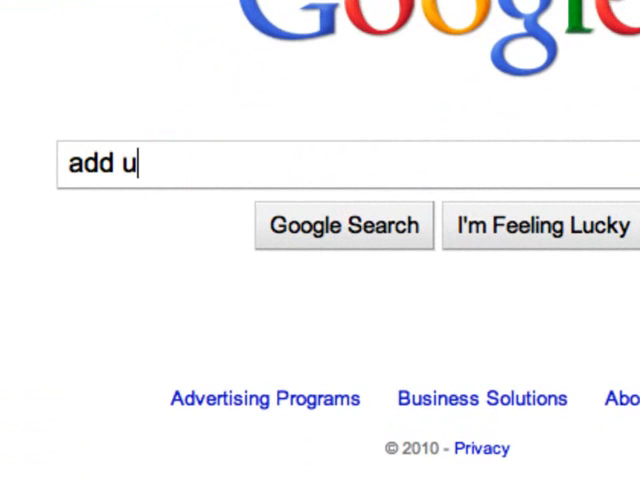
type("rl to goo")
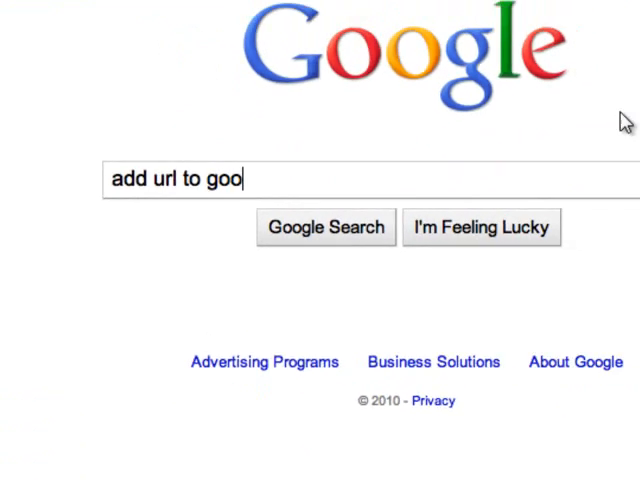
left_click(324, 228)
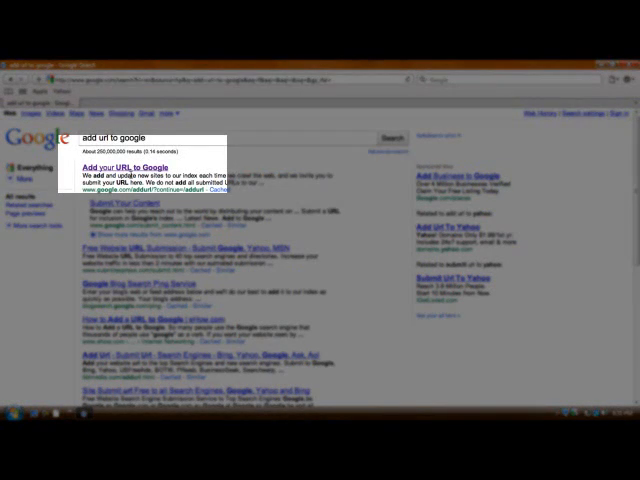
left_click(128, 166)
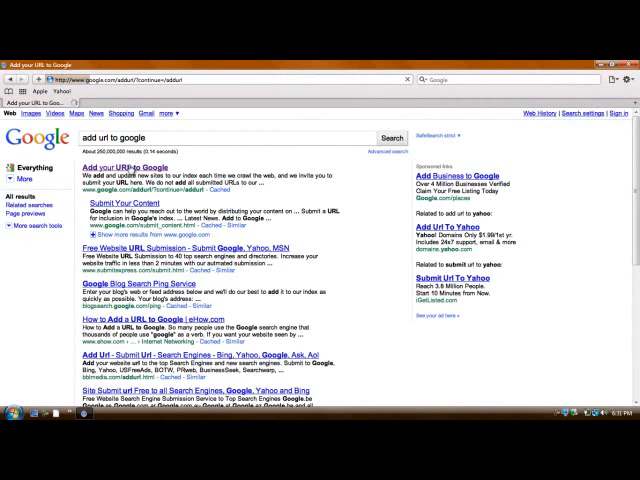
- Enter the site address ending in '/url' in the Add URL form's URL field
left_click(130, 168)
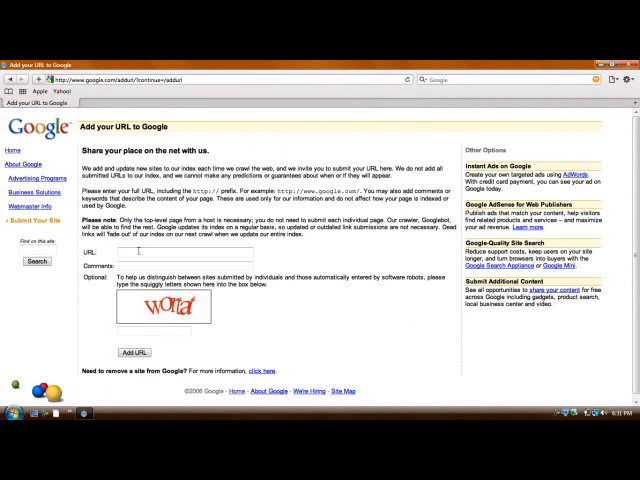
left_click(180, 252)
type("type in your sit")
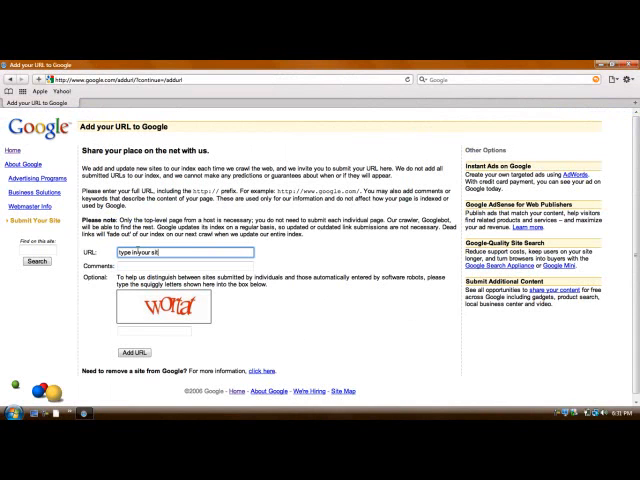
type("/url")
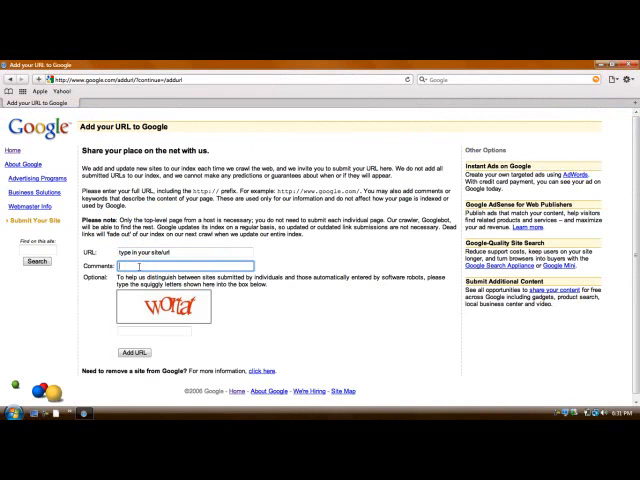
left_click(156, 336)
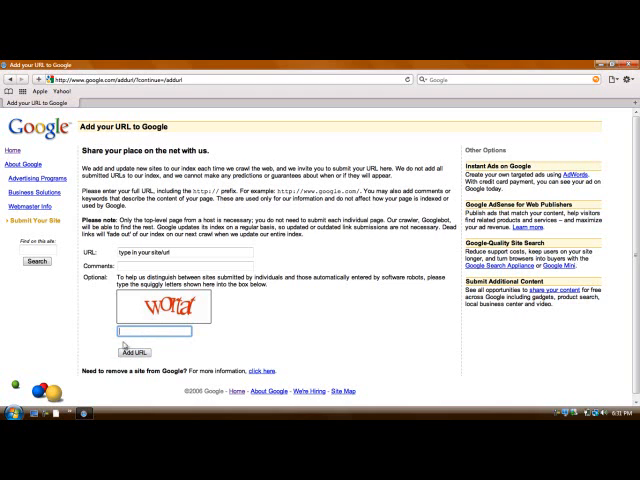
mouse_move(196, 246)
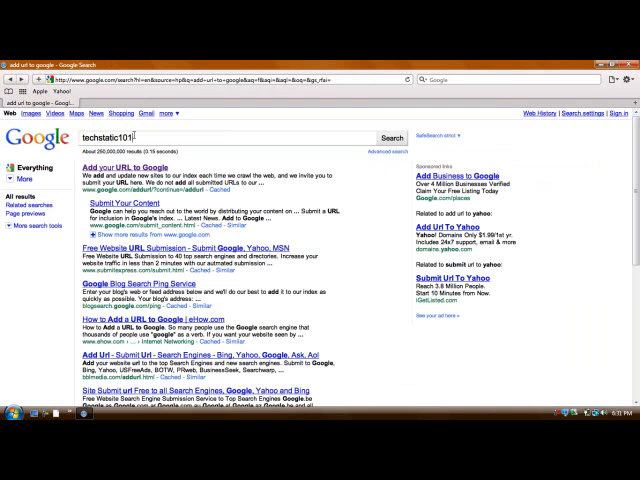
- Search Google for 'techstatic101' and open the Tech Static 101 blog result
left_click(388, 136)
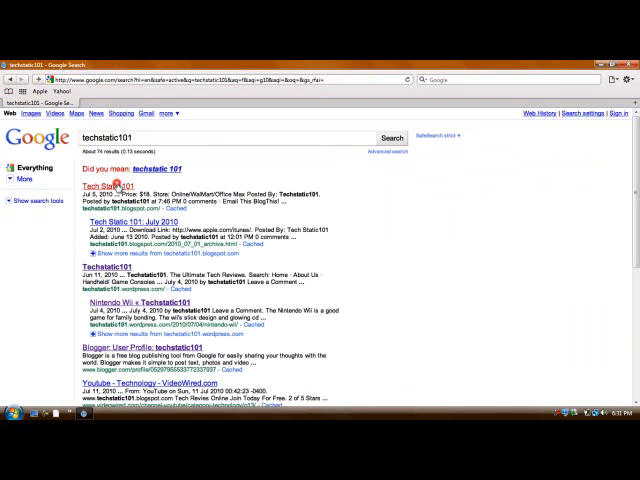
left_click(108, 184)
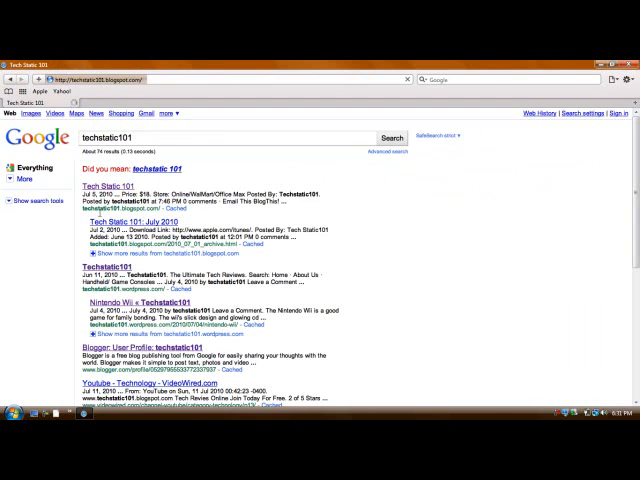
left_click(116, 188)
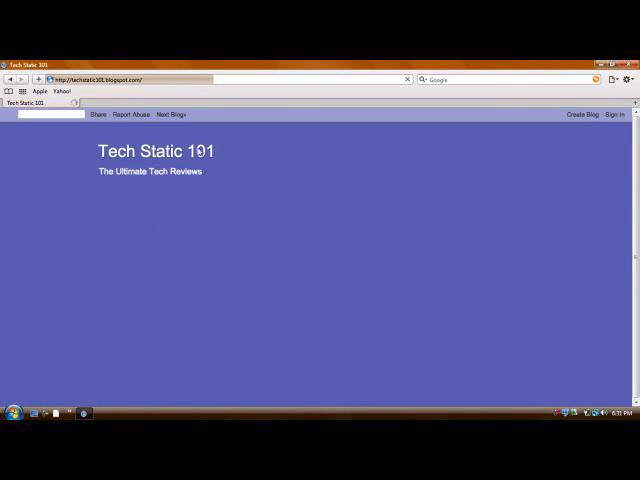